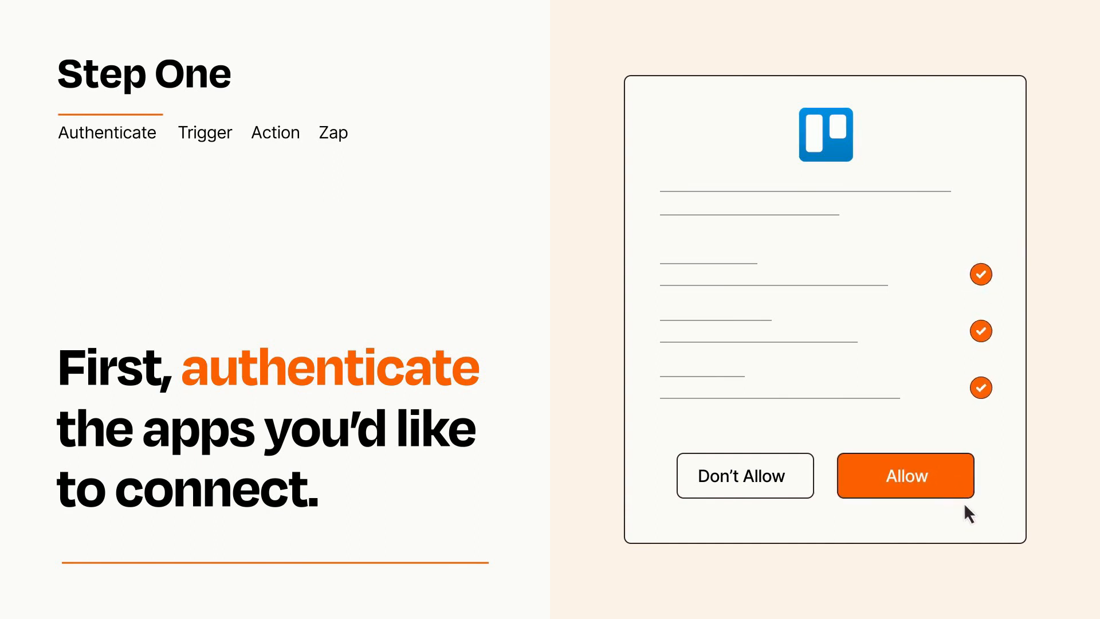
Step: Allow Trello access so the Zap can use the connected account
left_click(904, 474)
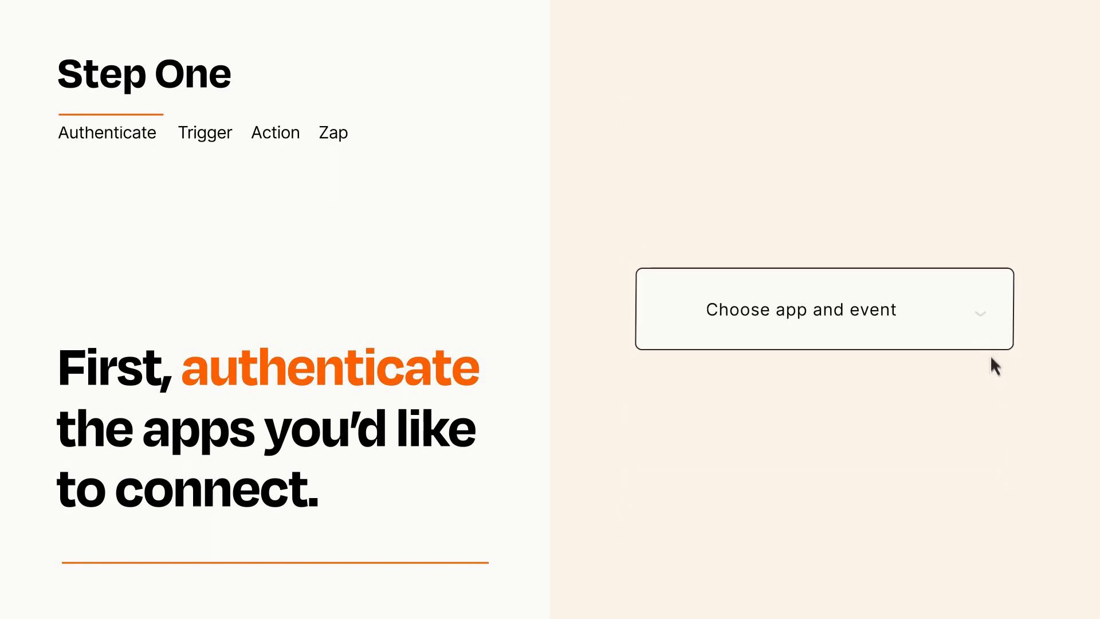
Step: Choose Notion's New Database Item as the Zap trigger
left_click(802, 308)
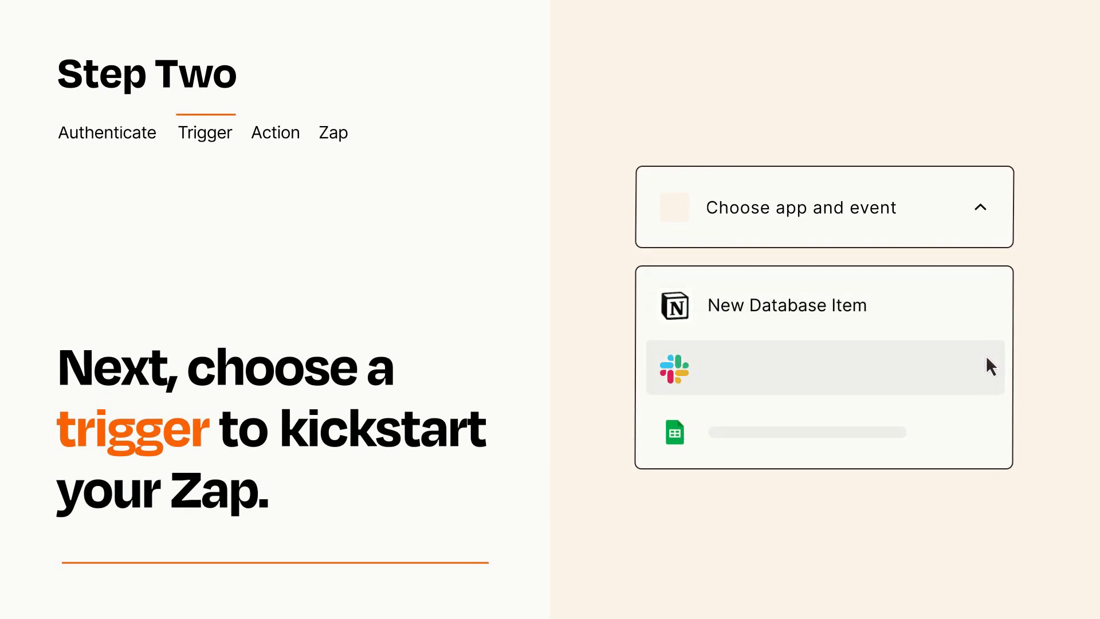
mouse_move(989, 436)
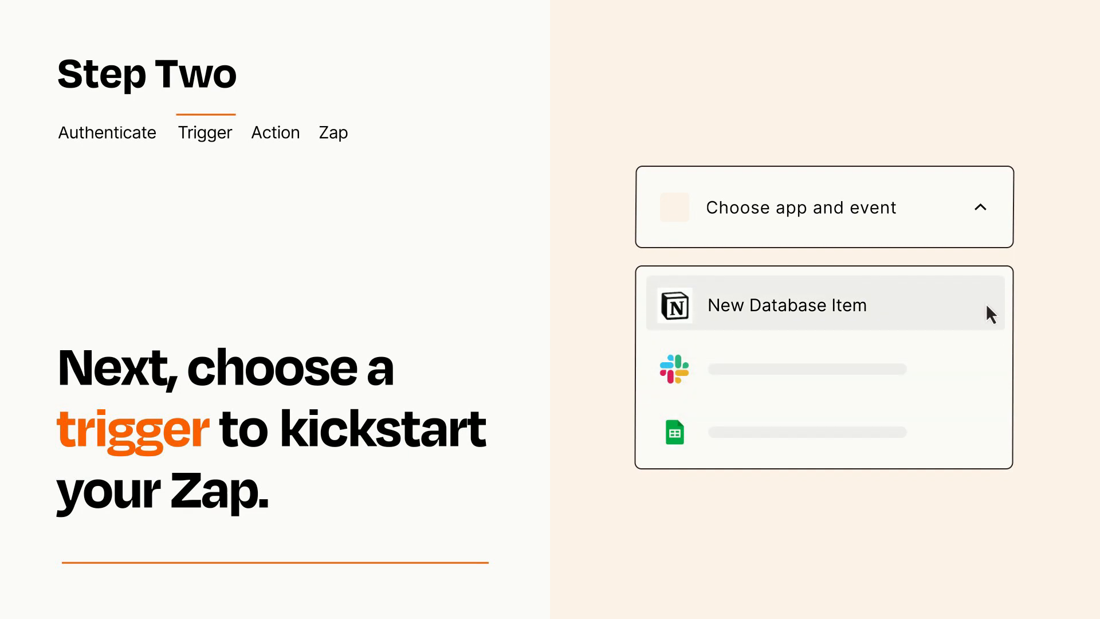
mouse_move(989, 317)
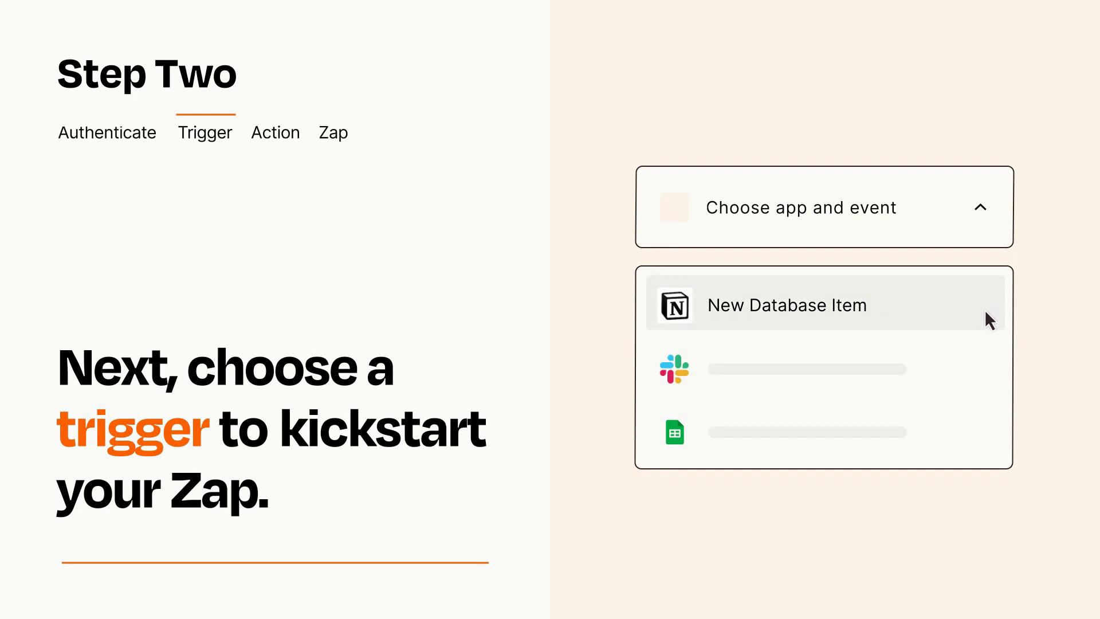
left_click(787, 305)
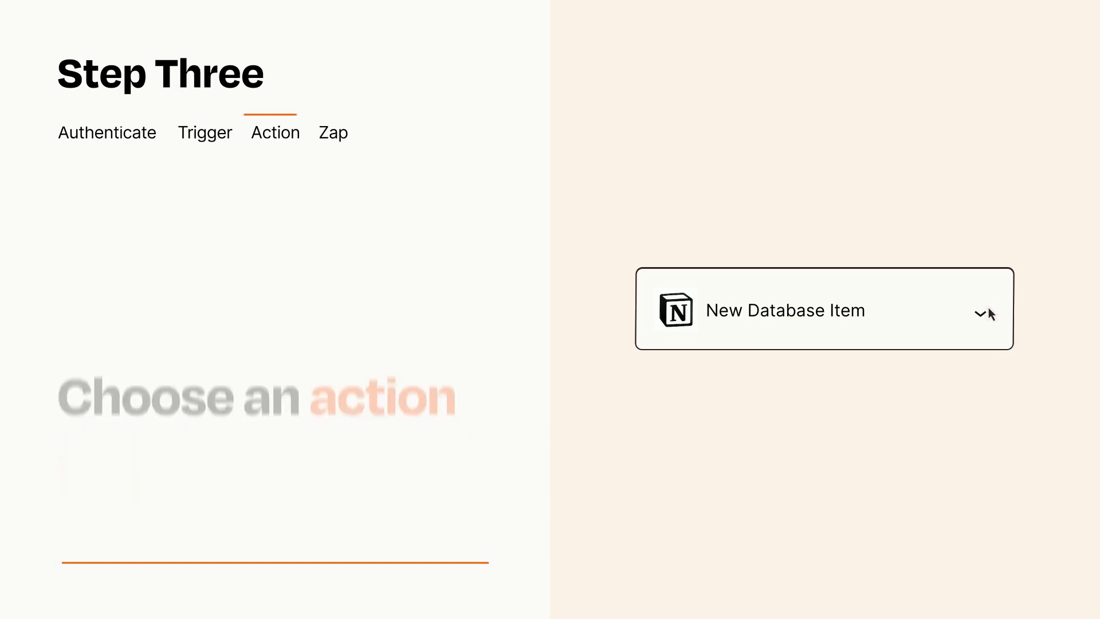
Step: Add Trello's Create Card as the action after the Notion trigger
left_click(824, 310)
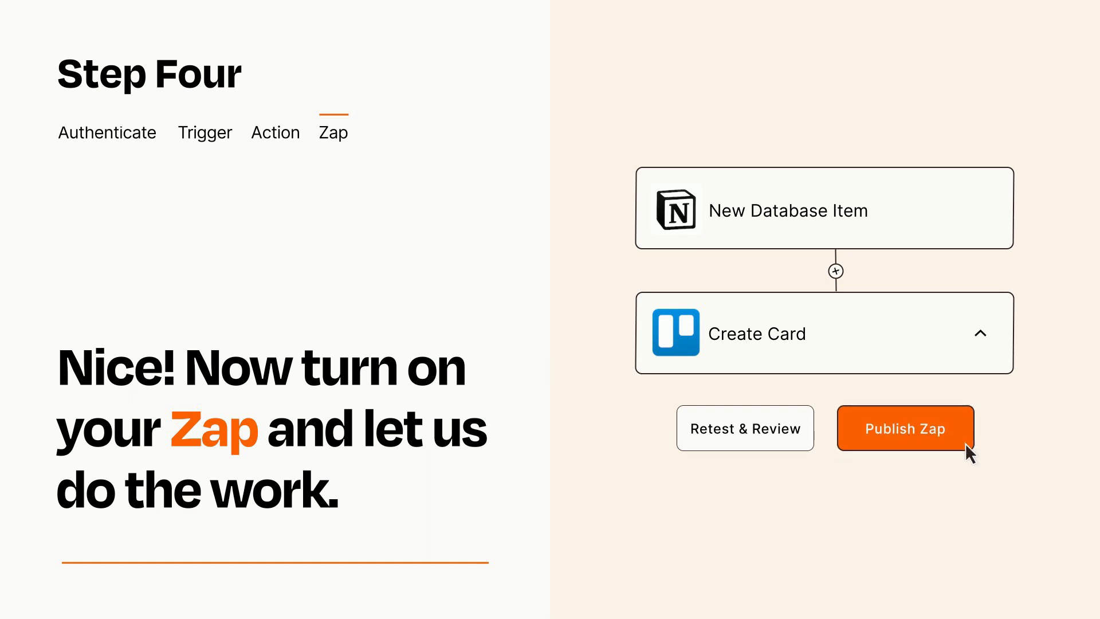
Step: Publish the finished Notion-to-Trello Zap
left_click(906, 428)
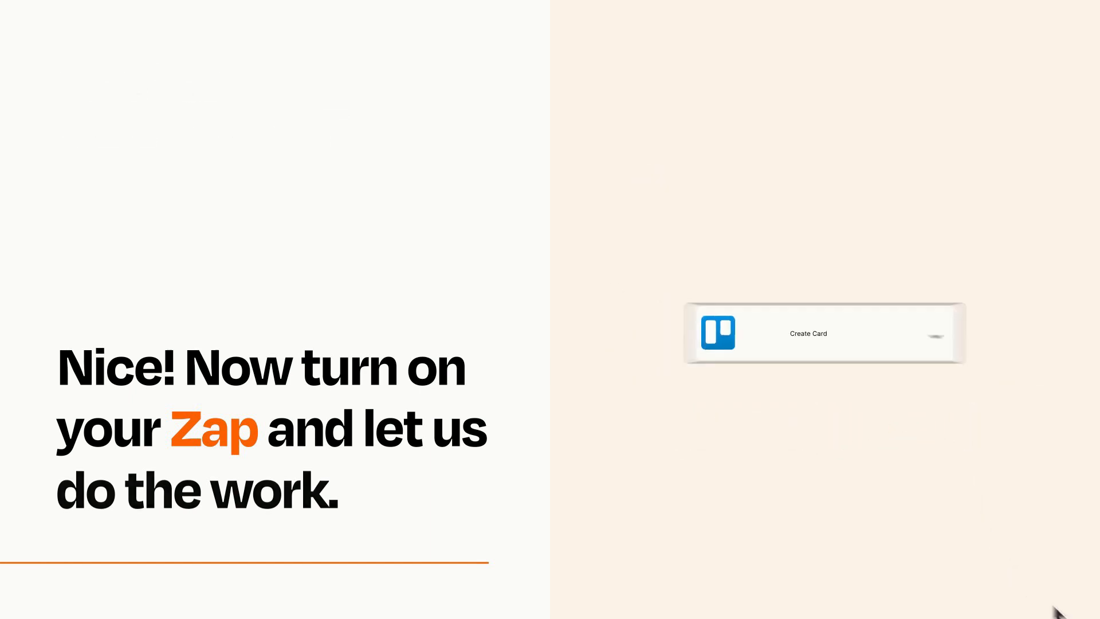